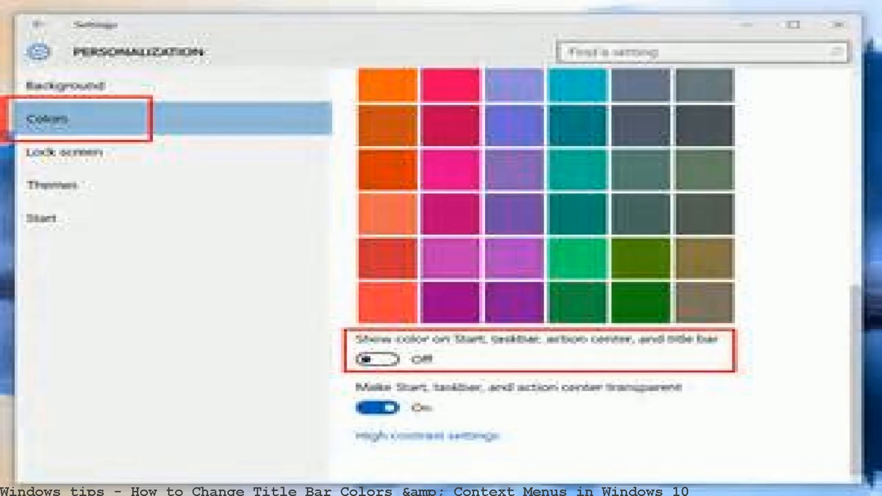
scroll("up", 3)
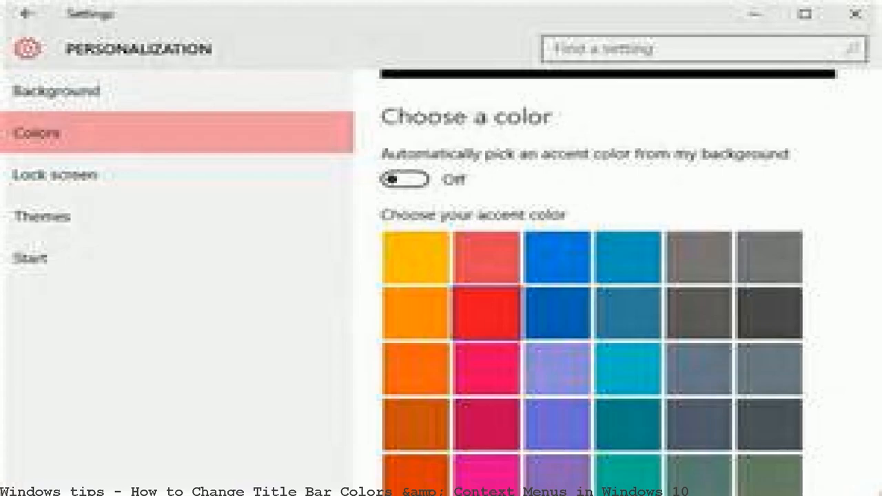